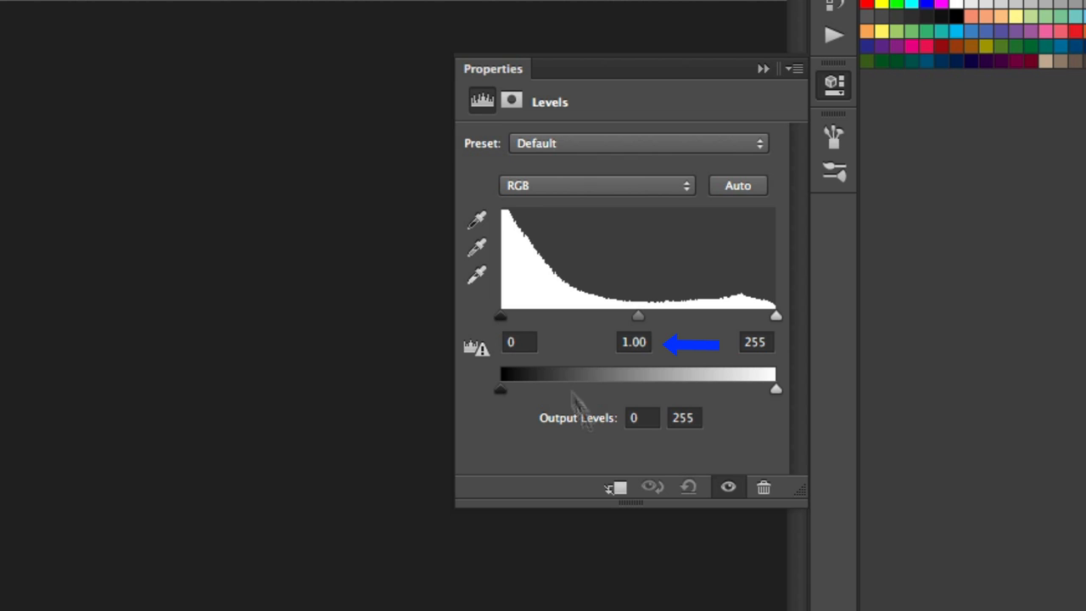
pyautogui.moveTo(599, 352)
pyautogui.write('.97')
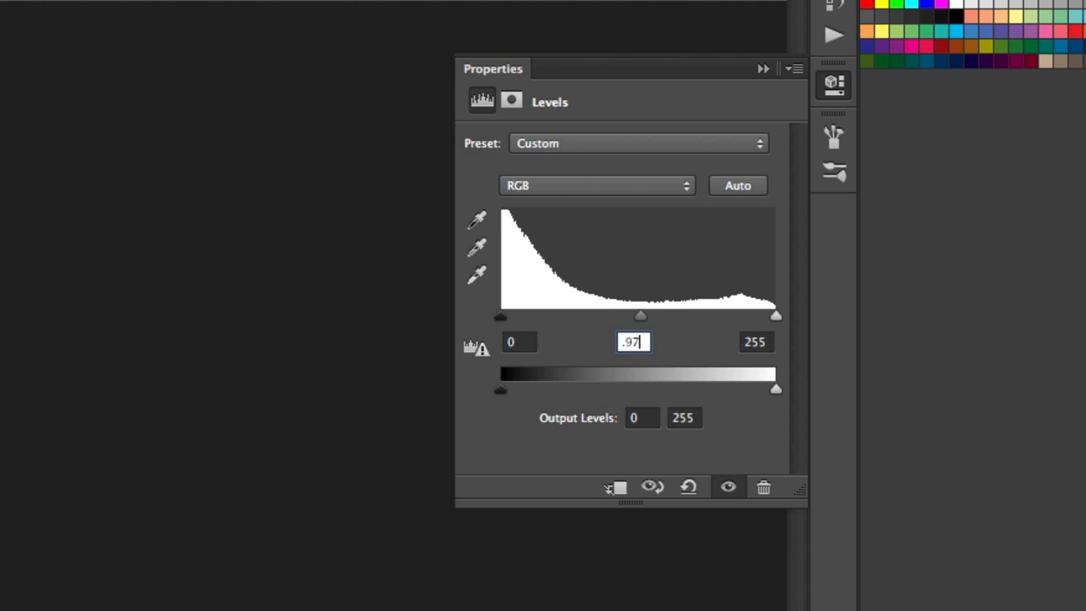
pyautogui.moveTo(762, 71)
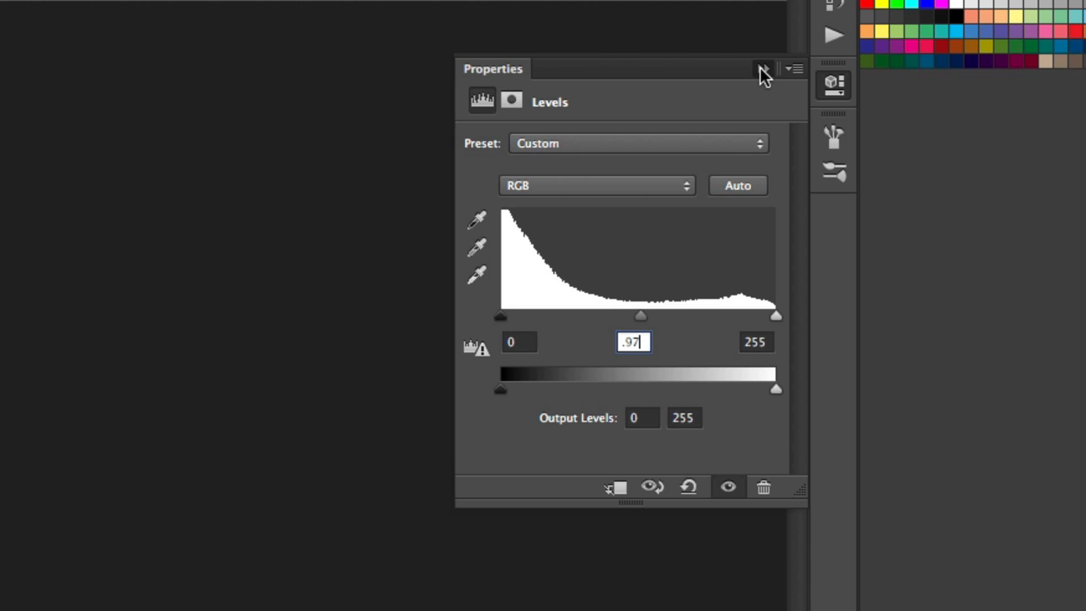
# Collapse the Levels Properties panel after setting the midtone to 0.97
pyautogui.click(764, 68)
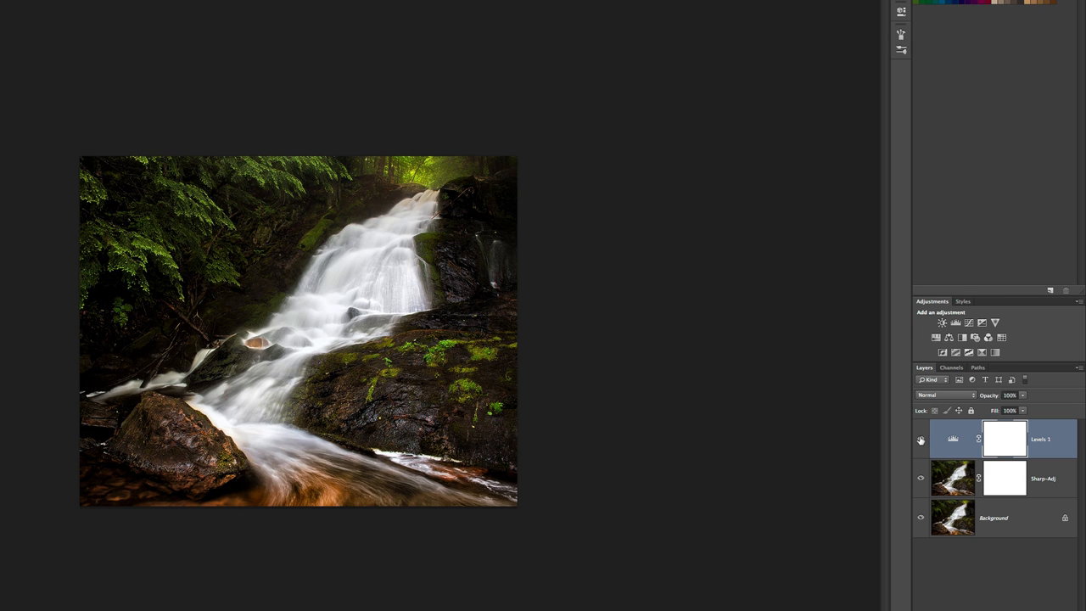
pyautogui.moveTo(920, 439)
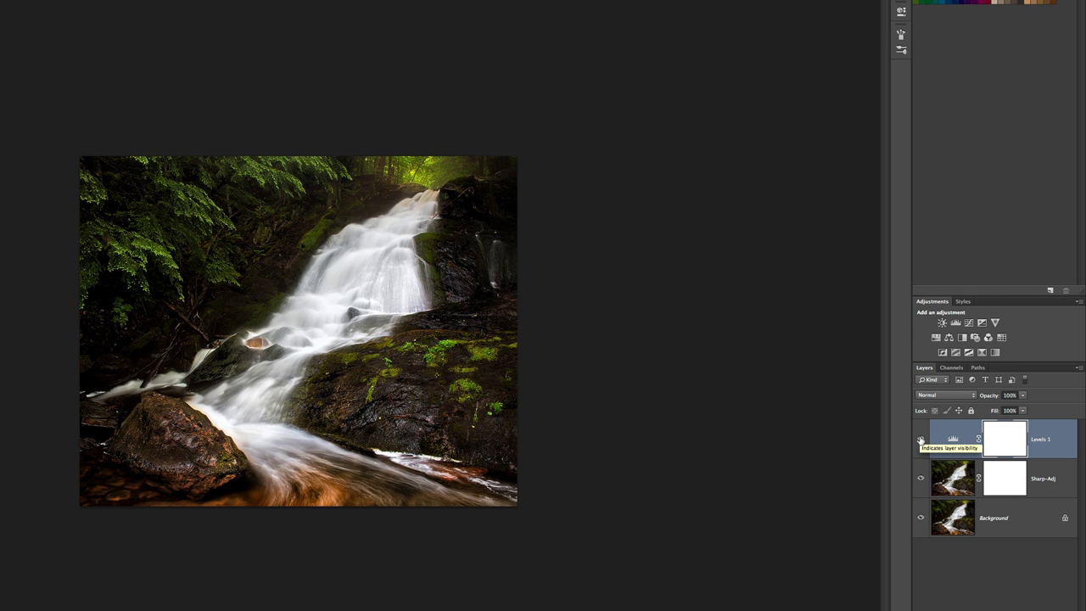
pyautogui.click(920, 438)
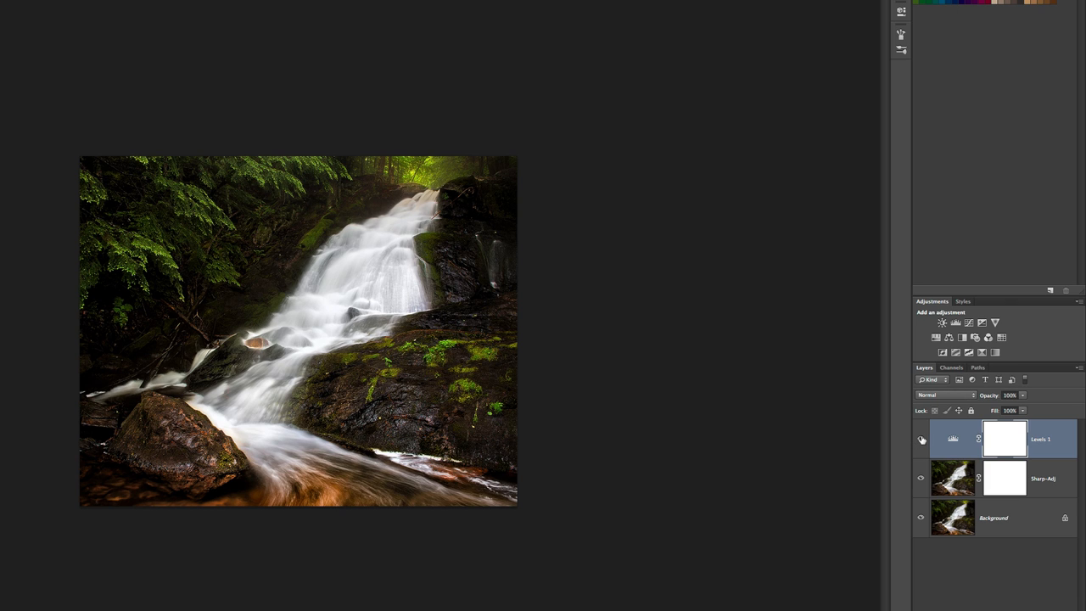
pyautogui.click(920, 438)
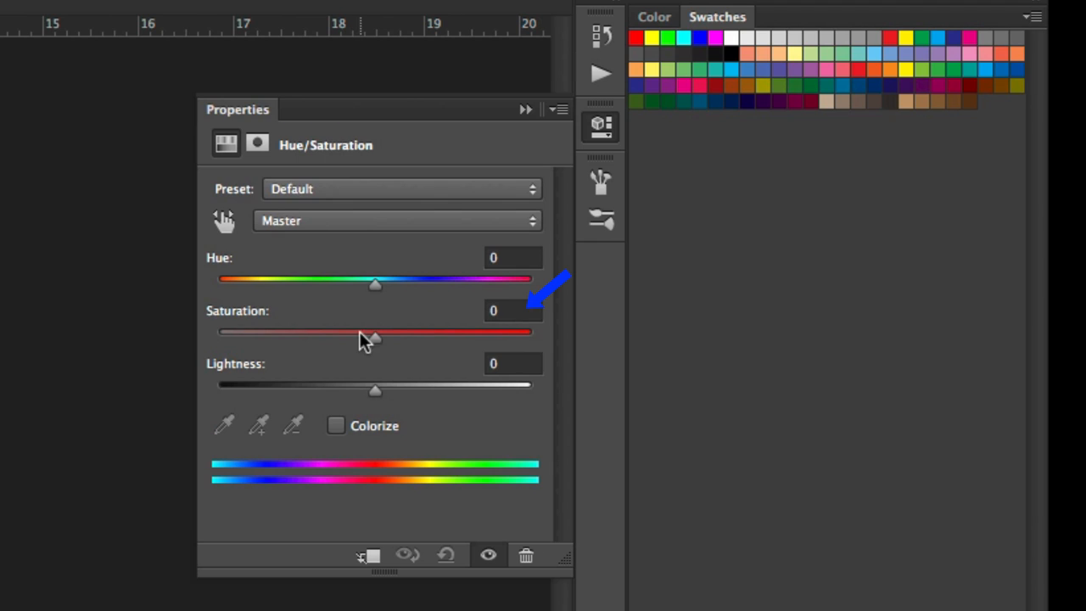
# Set the Hue/Saturation layer's Saturation value to 8
pyautogui.doubleClick(513, 311)
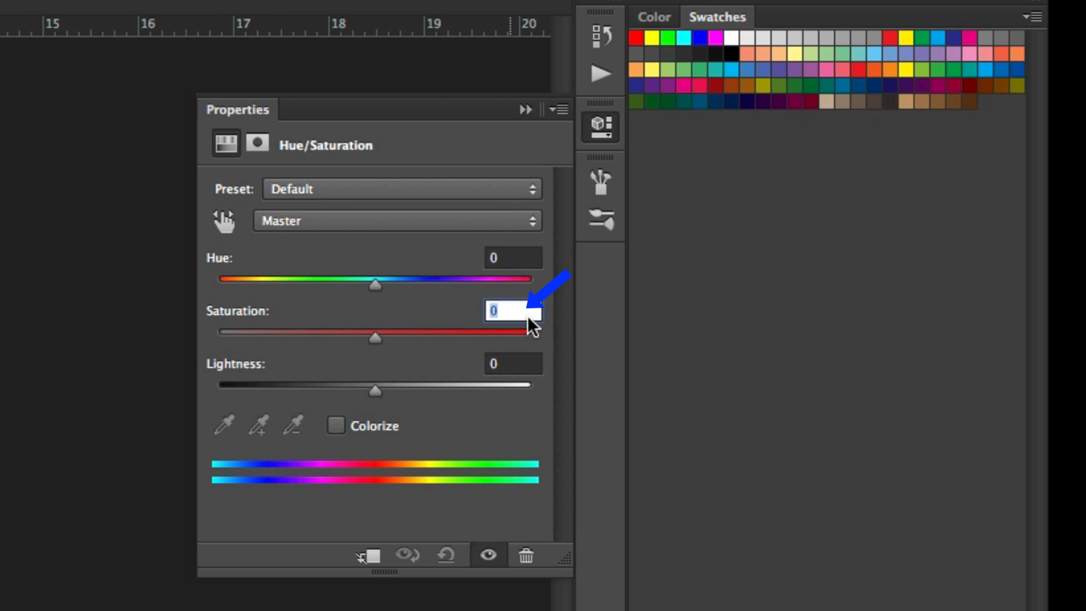
pyautogui.write('8')
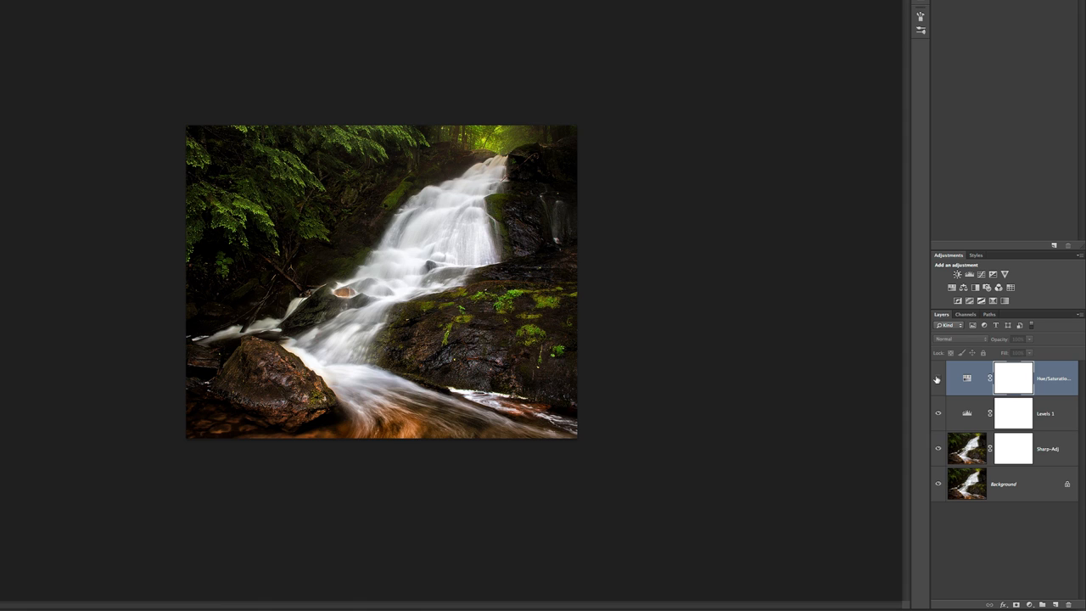
pyautogui.moveTo(937, 378)
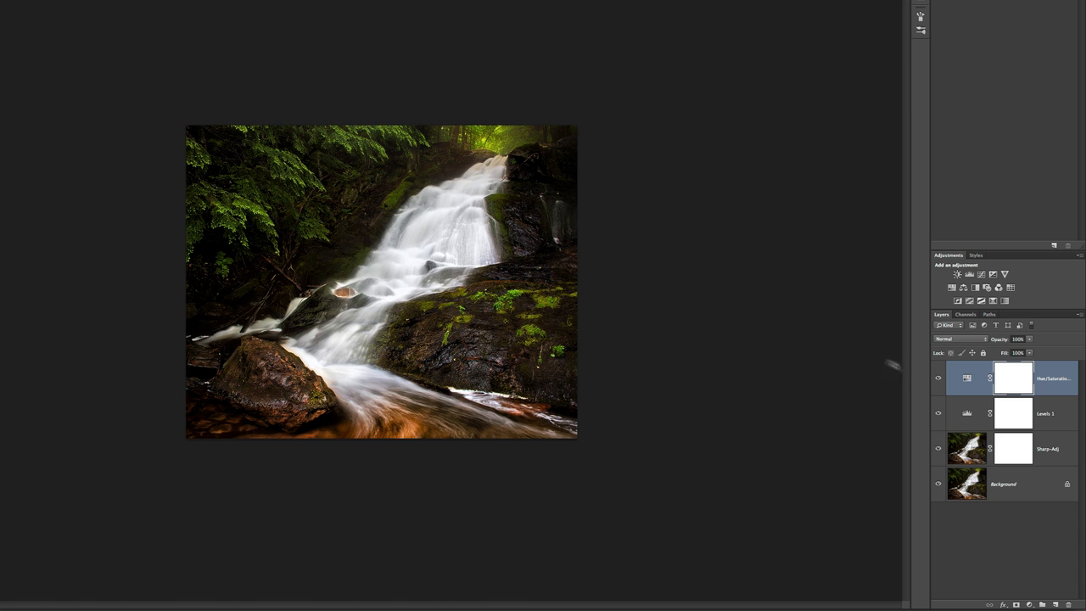
# Toggle the Hue/Saturation 1 layer's visibility to compare the effect
pyautogui.click(937, 377)
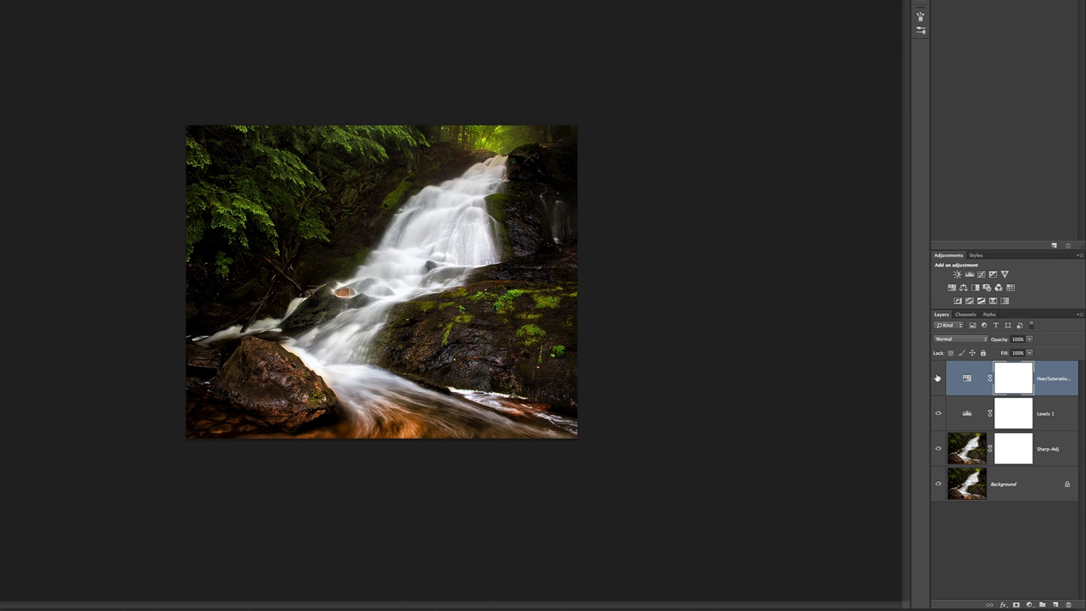